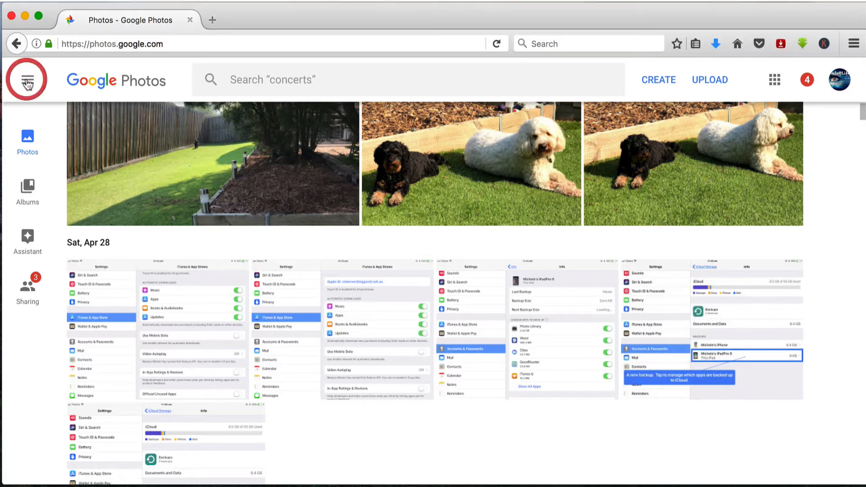
# Show the Archive with its archived film stills and wallpapers from the sidebar
pyautogui.click(26, 80)
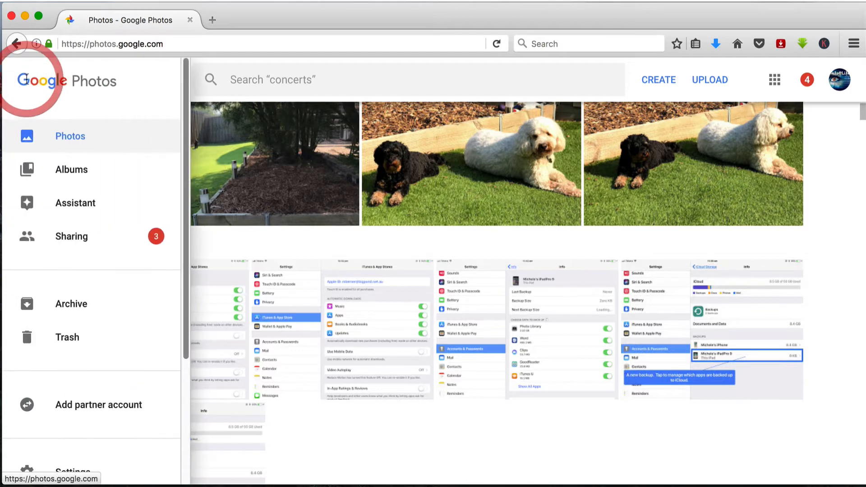
pyautogui.moveTo(70, 304)
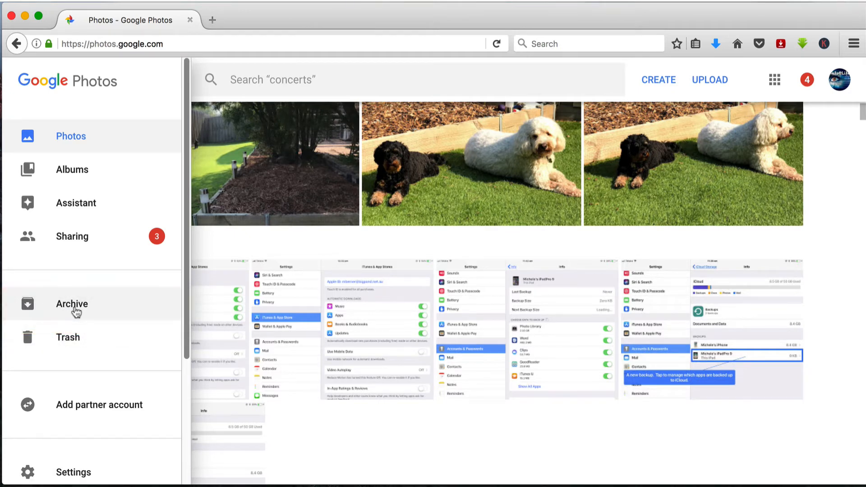
pyautogui.click(71, 304)
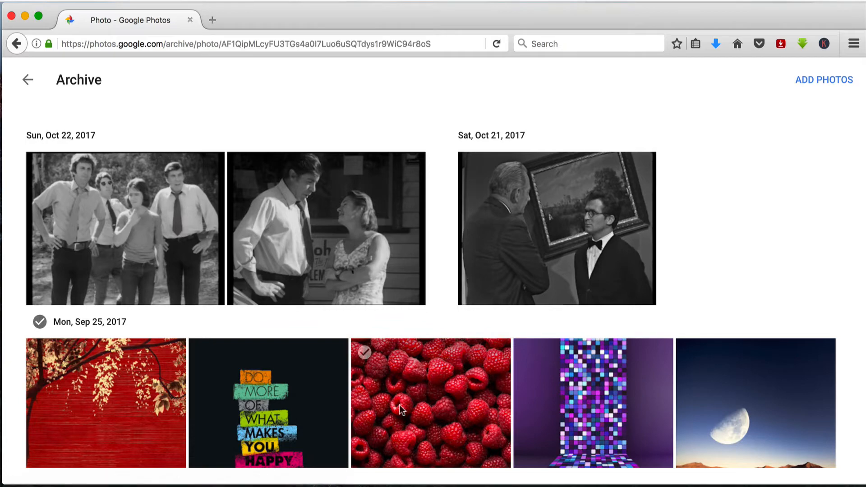
pyautogui.click(430, 402)
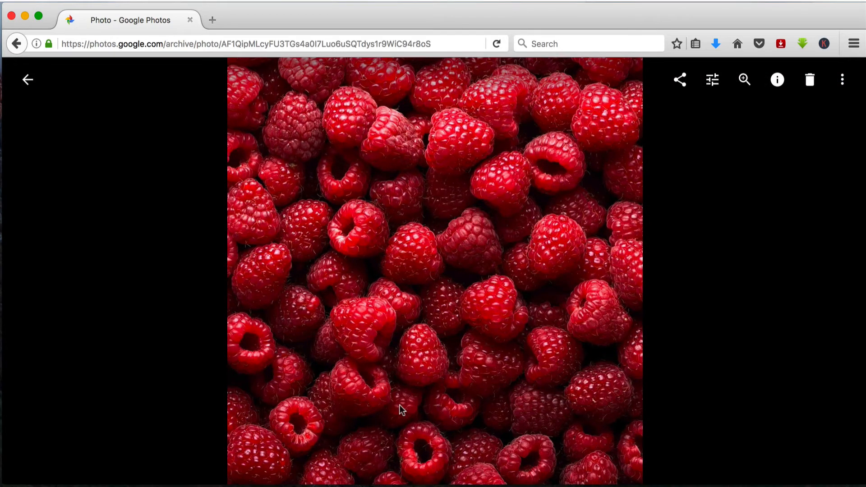
pyautogui.moveTo(827, 101)
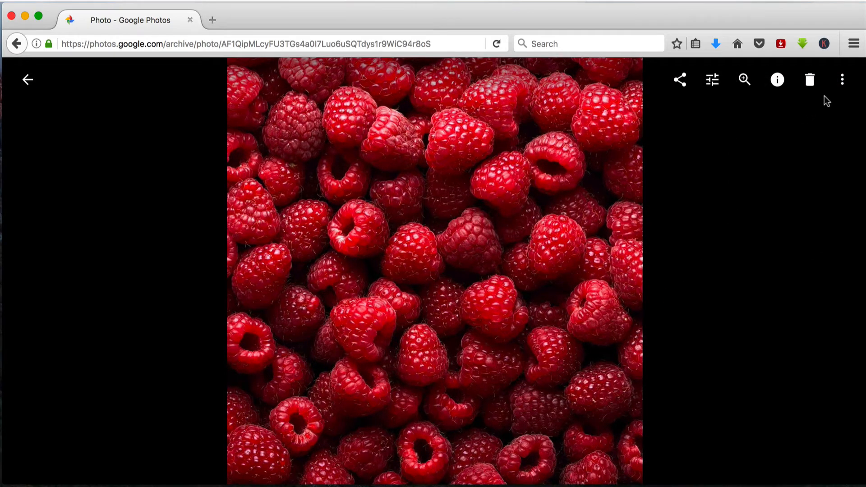
pyautogui.moveTo(688, 102)
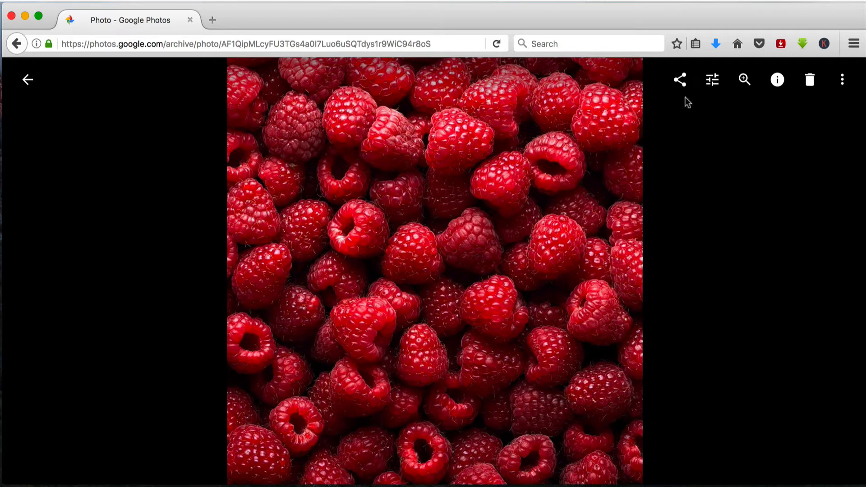
pyautogui.moveTo(20, 127)
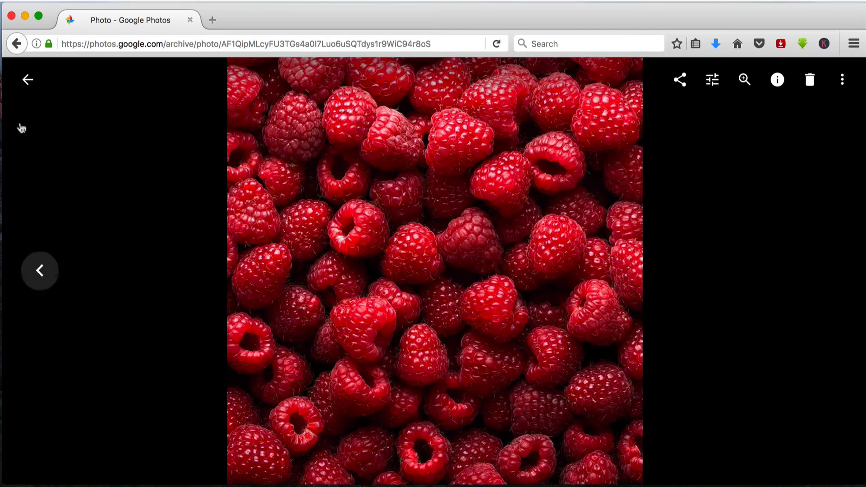
pyautogui.click(27, 79)
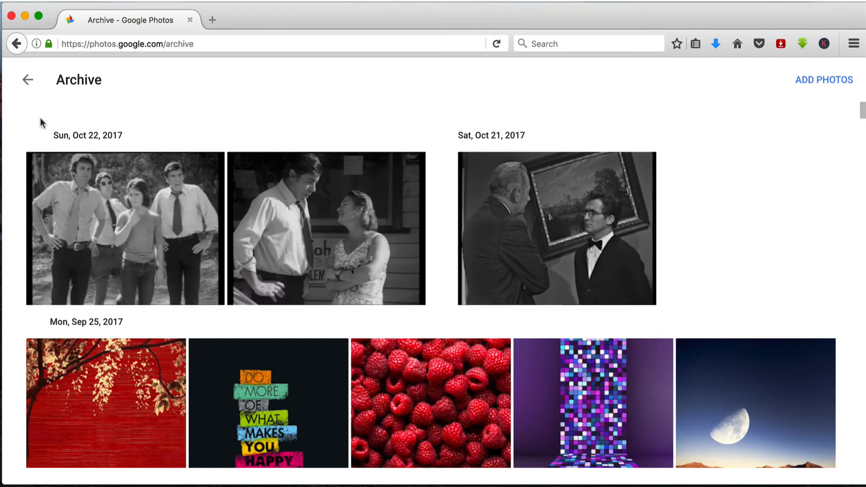
# Return to the library and select all Apr 28 screenshots plus the booking confirmation and Apple ID screenshots
pyautogui.click(27, 80)
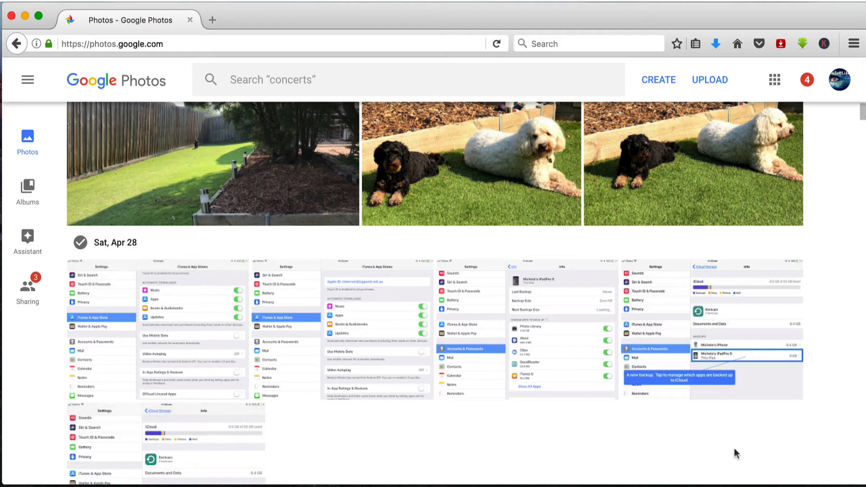
pyautogui.moveTo(567, 440)
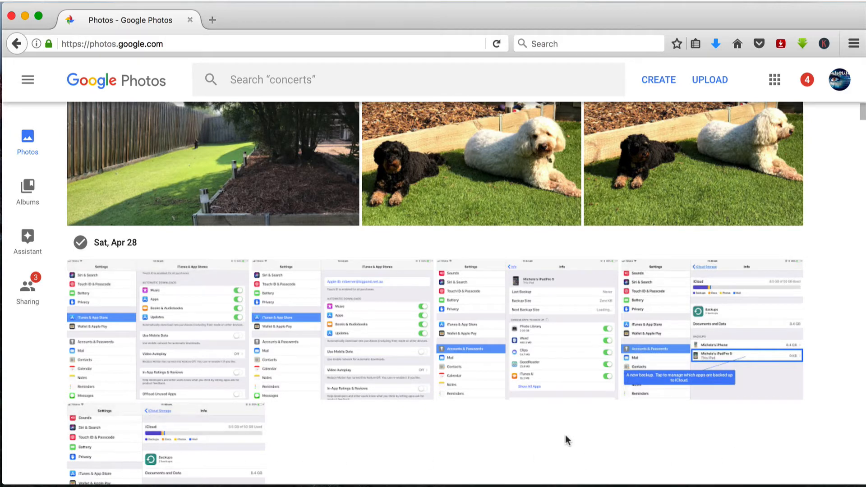
pyautogui.click(80, 243)
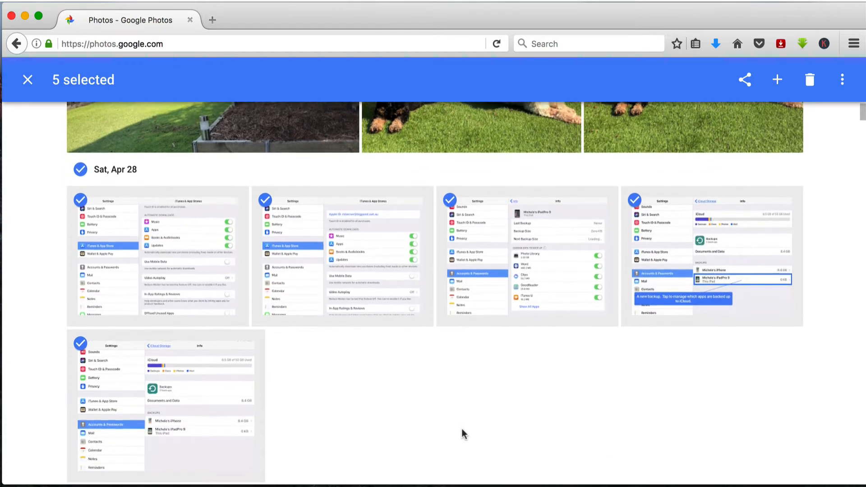
pyautogui.scroll(-3)
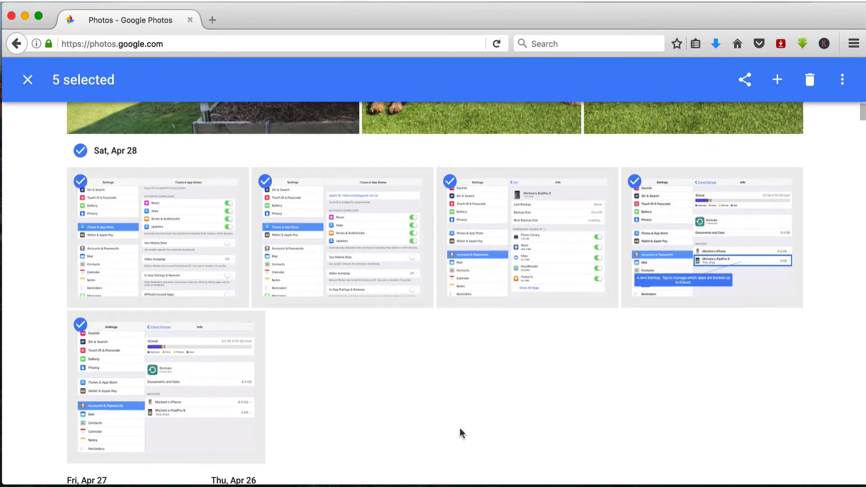
pyautogui.scroll(-3)
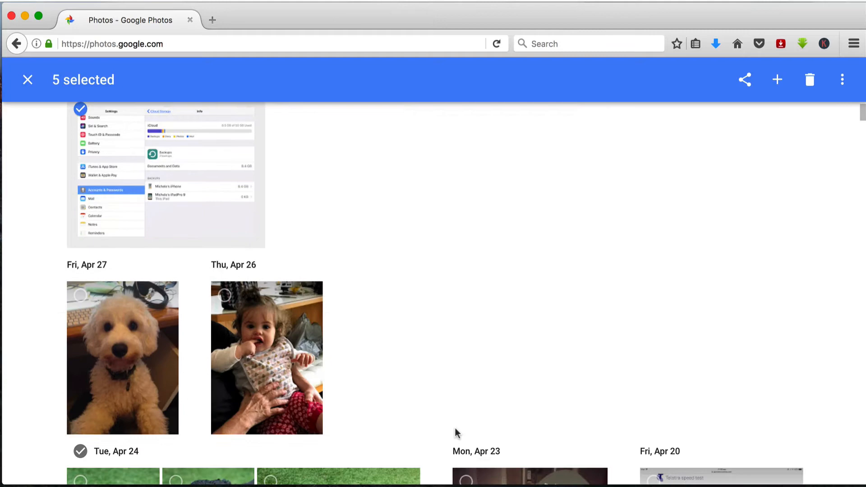
pyautogui.scroll(-3)
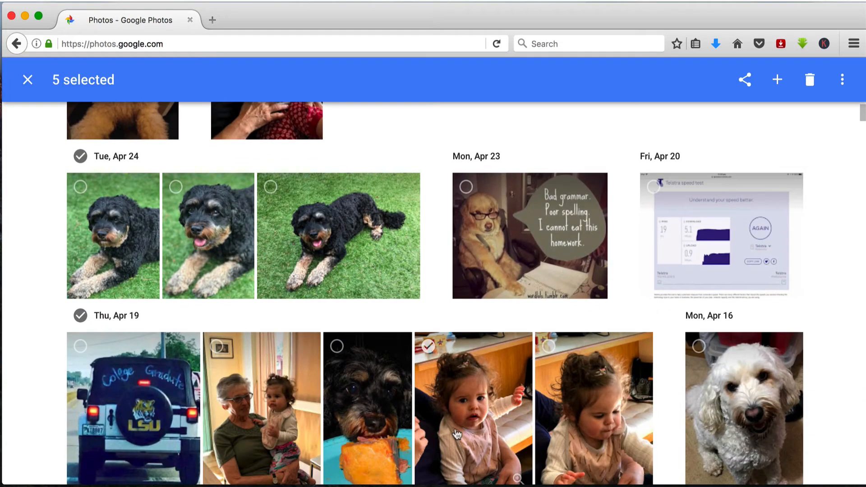
pyautogui.scroll(-3)
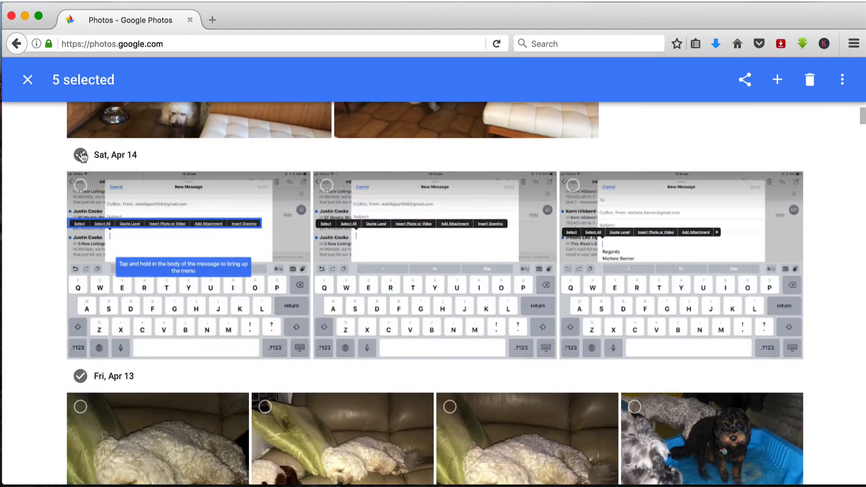
pyautogui.scroll(-3)
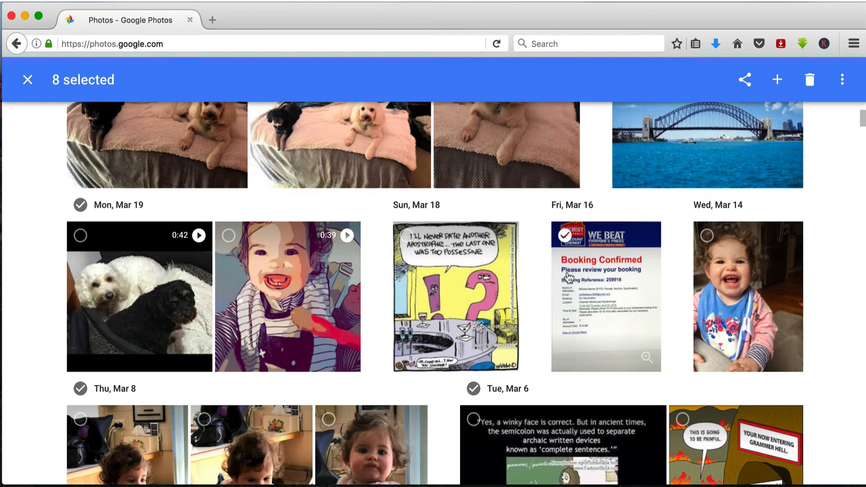
pyautogui.click(569, 244)
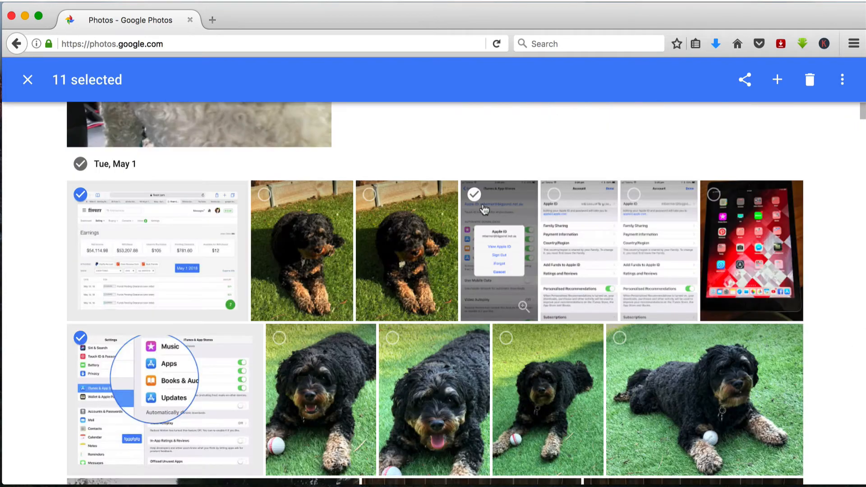
pyautogui.click(553, 194)
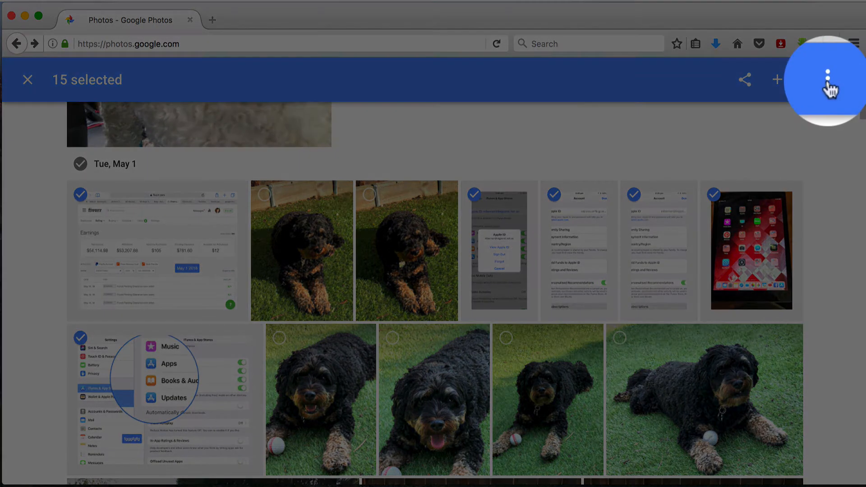
# Archive the 15 selected screenshots via More options so they leave the library
pyautogui.click(827, 79)
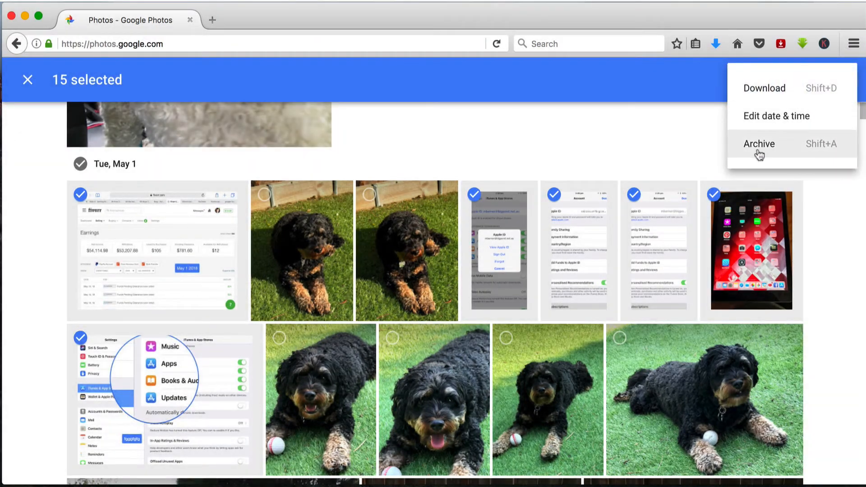
pyautogui.click(758, 143)
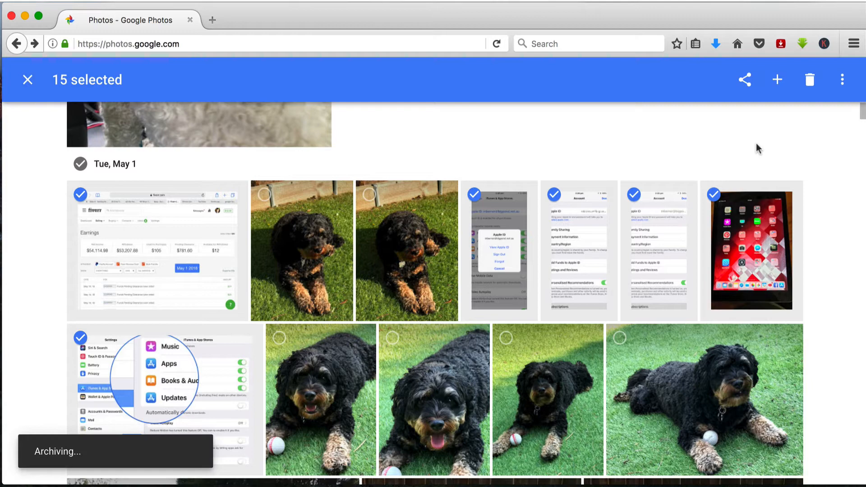
pyautogui.click(810, 79)
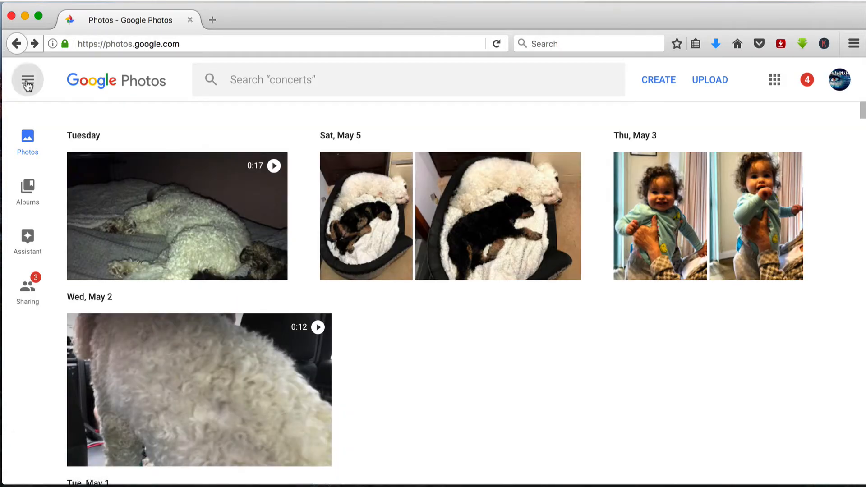
# Reopen the Archive and scroll to the newly archived May 1 and Apr 28 screenshots
pyautogui.click(26, 79)
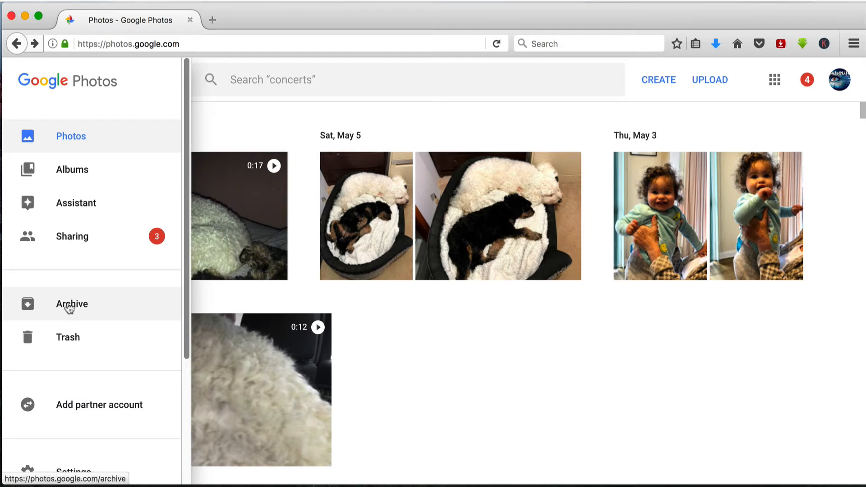
pyautogui.click(72, 304)
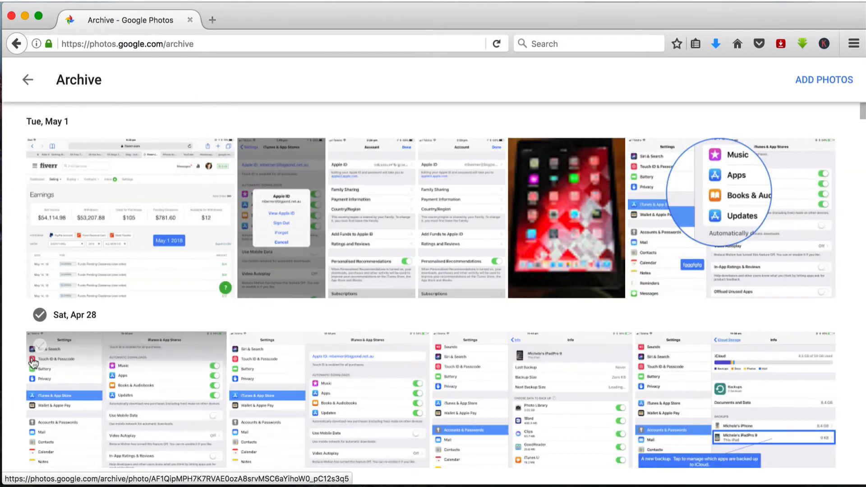
pyautogui.scroll(-3)
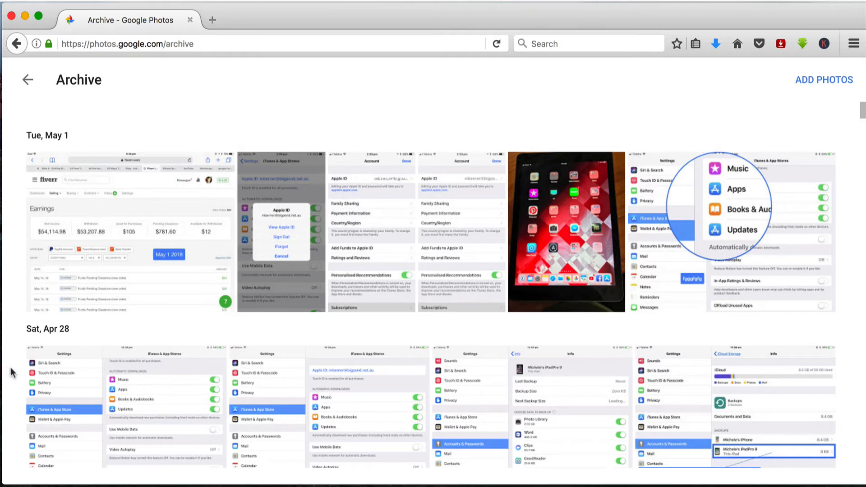
pyautogui.scroll(-3)
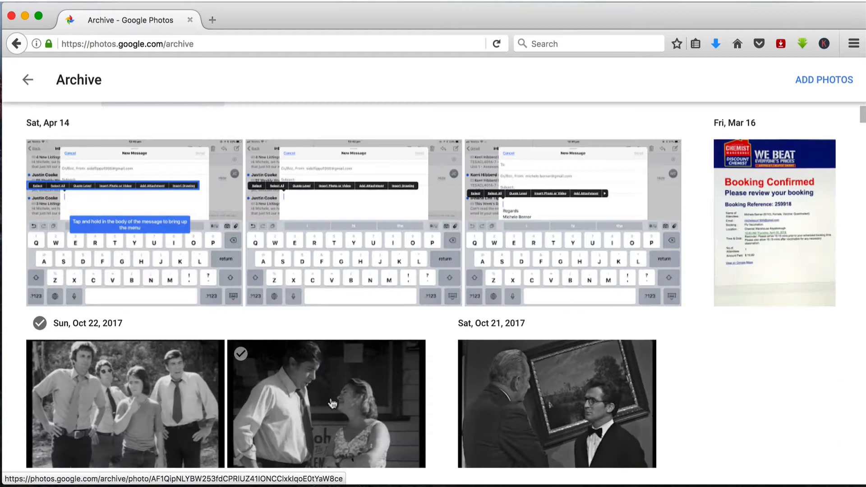
pyautogui.scroll(-3)
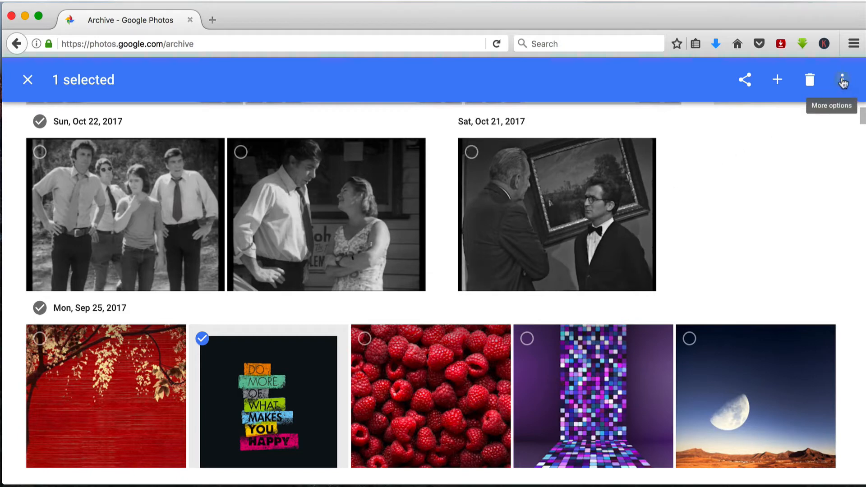
# Unarchive the 'Do more of what makes you happy' wallpaper, leaving the other wallpapers archived
pyautogui.click(842, 79)
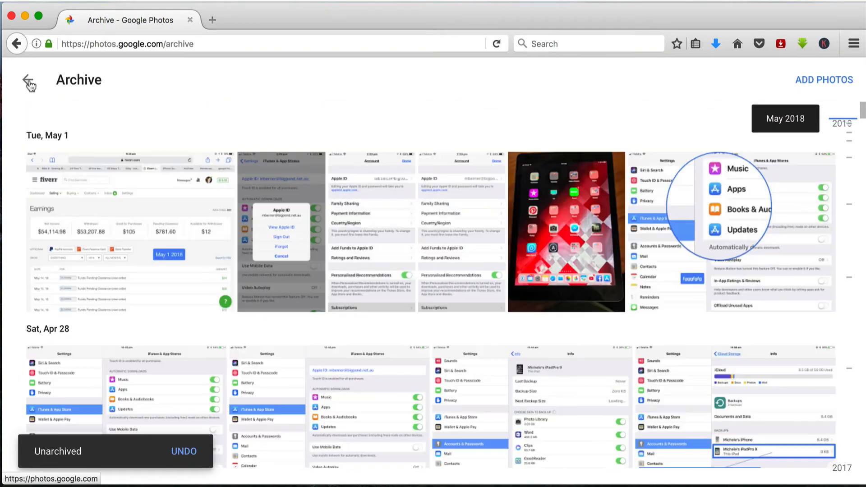
pyautogui.click(29, 83)
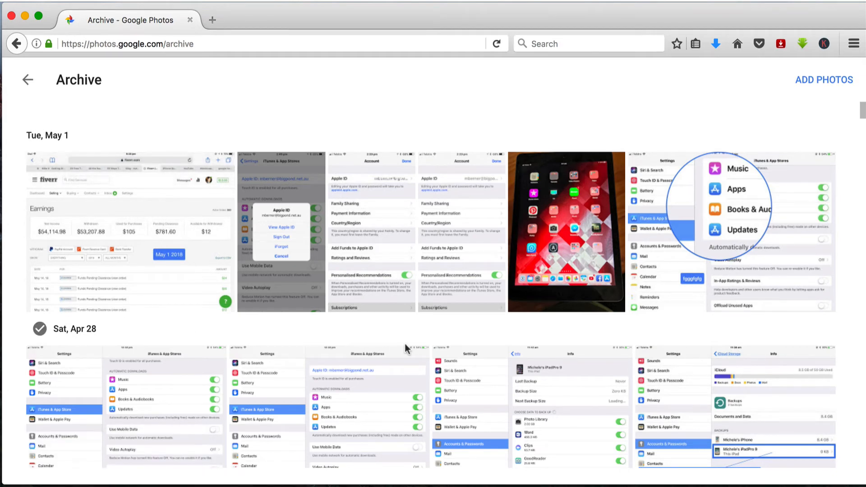
pyautogui.moveTo(445, 334)
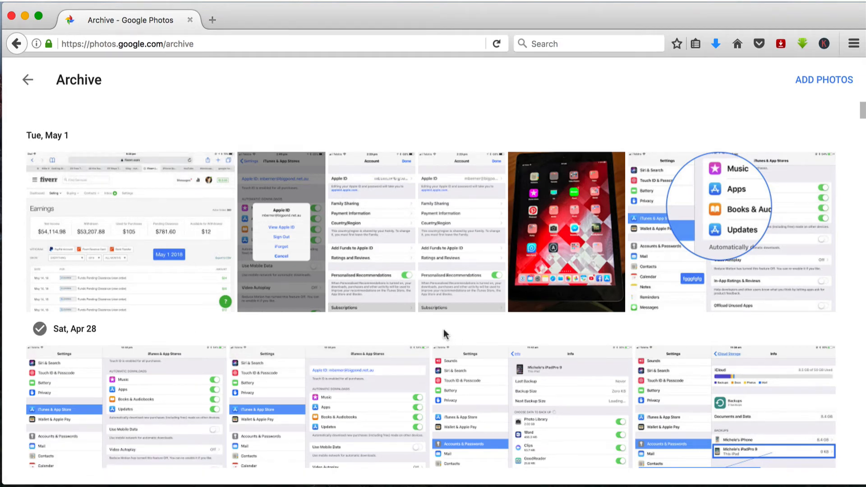
# Select all 24 Sep 25, 2017 wallpapers and add them to a new album
pyautogui.scroll(-3)
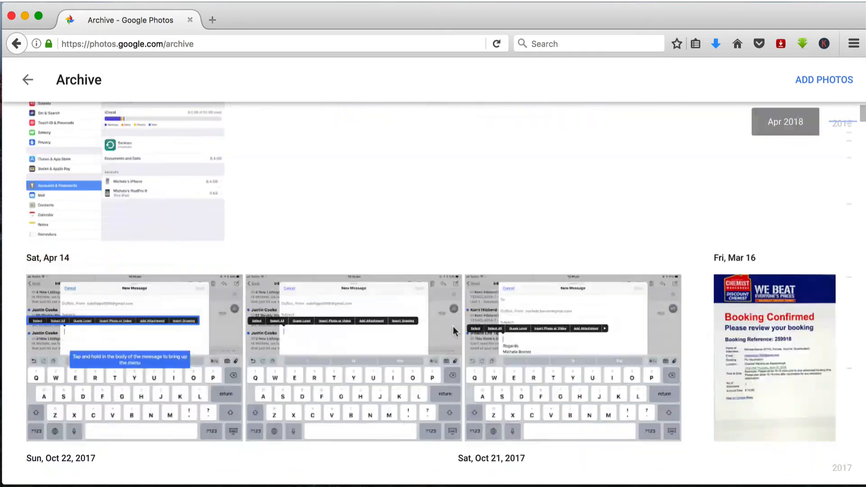
pyautogui.scroll(-3)
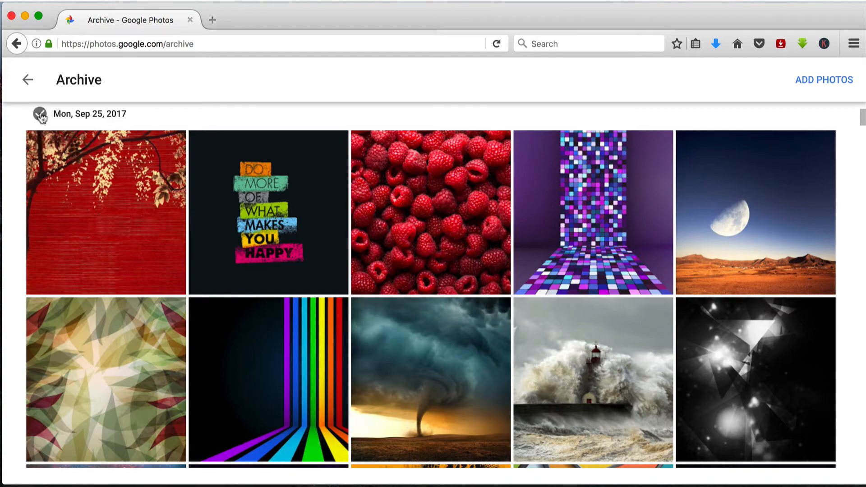
pyautogui.click(38, 114)
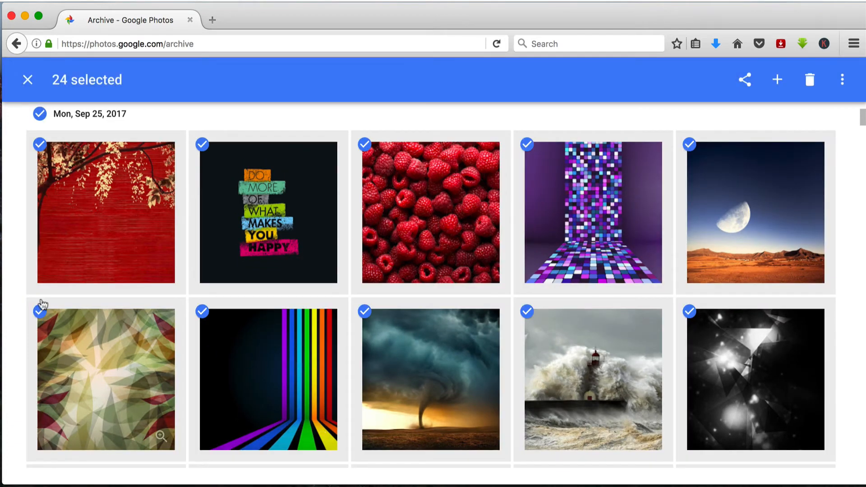
pyautogui.scroll(-3)
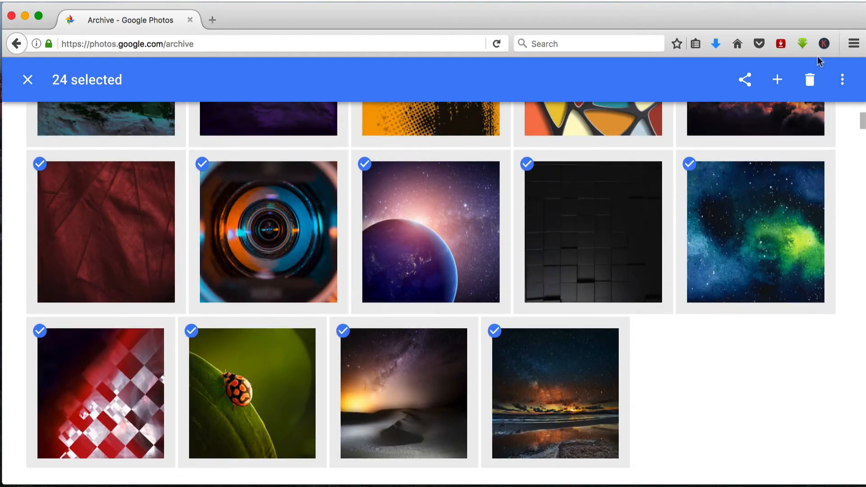
pyautogui.click(777, 80)
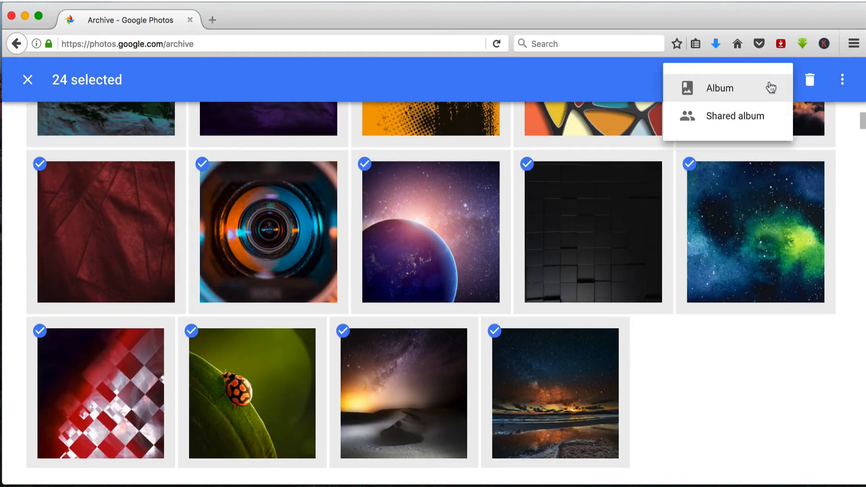
pyautogui.click(719, 88)
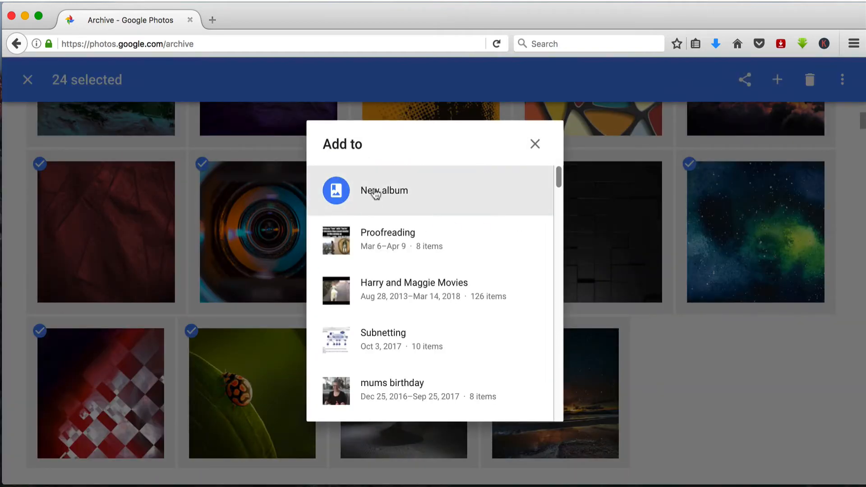
pyautogui.click(384, 190)
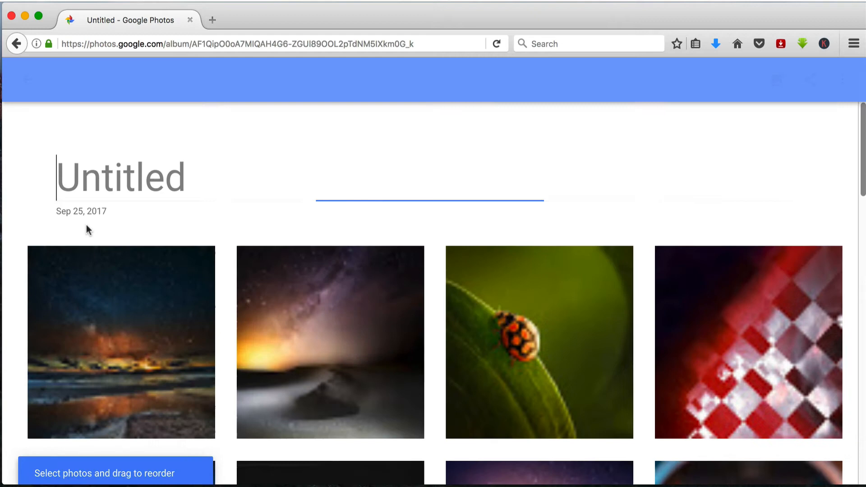
# Title the new album 'Archived wallpapers'
pyautogui.write('A')
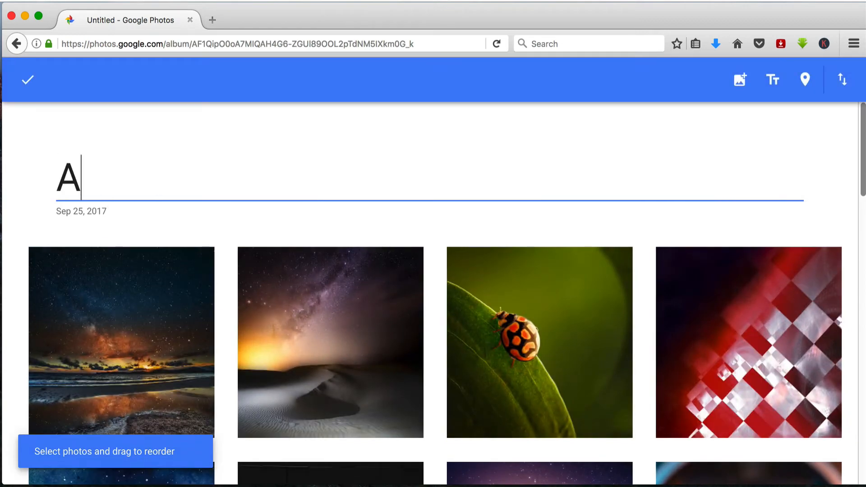
pyautogui.write('rchived wa')
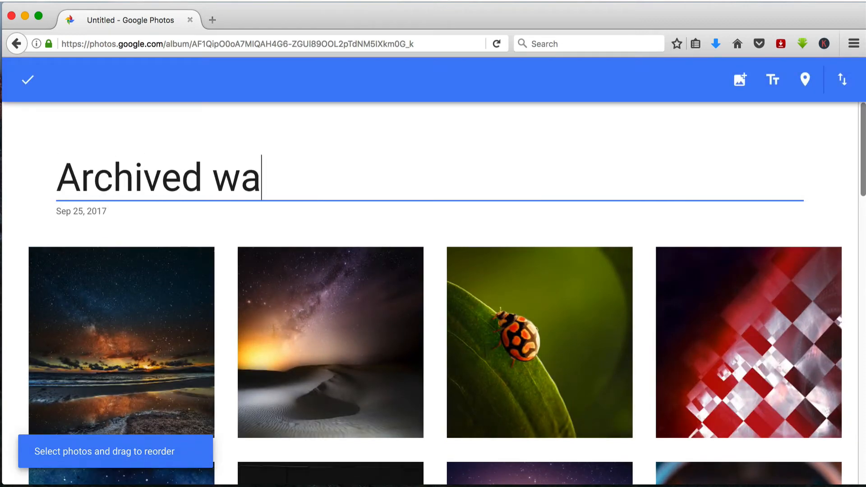
pyautogui.write('llpapers')
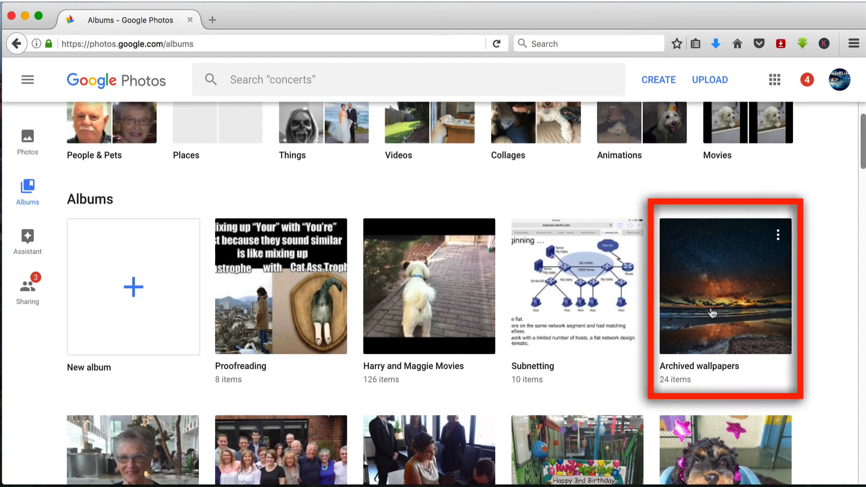
pyautogui.click(724, 284)
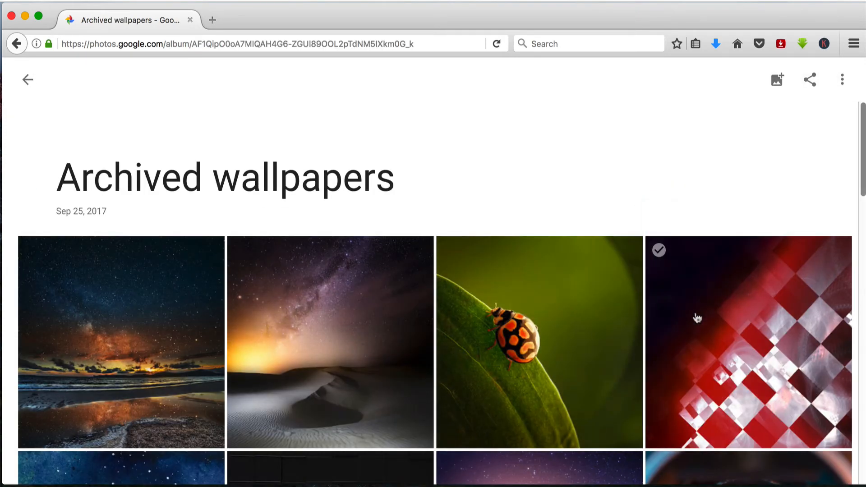
pyautogui.click(27, 80)
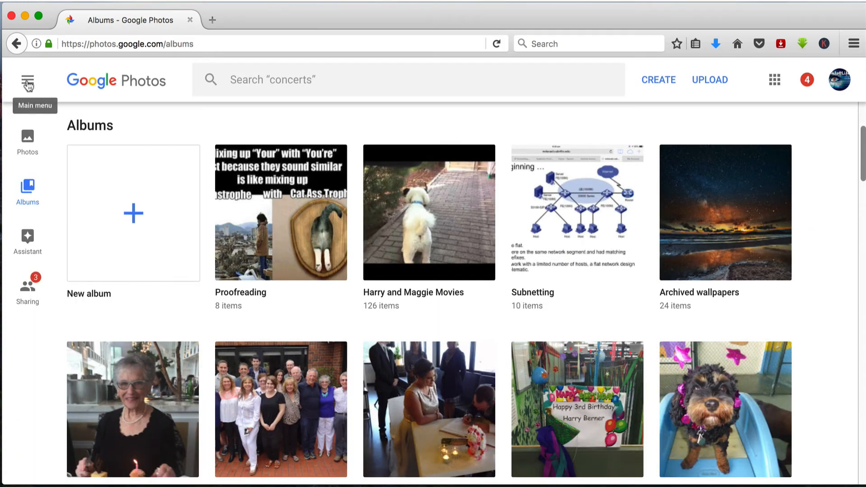
pyautogui.click(27, 80)
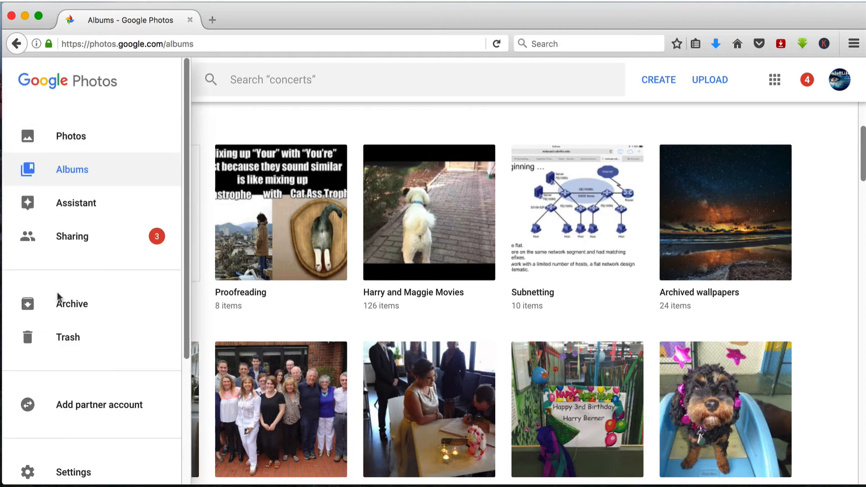
pyautogui.click(71, 303)
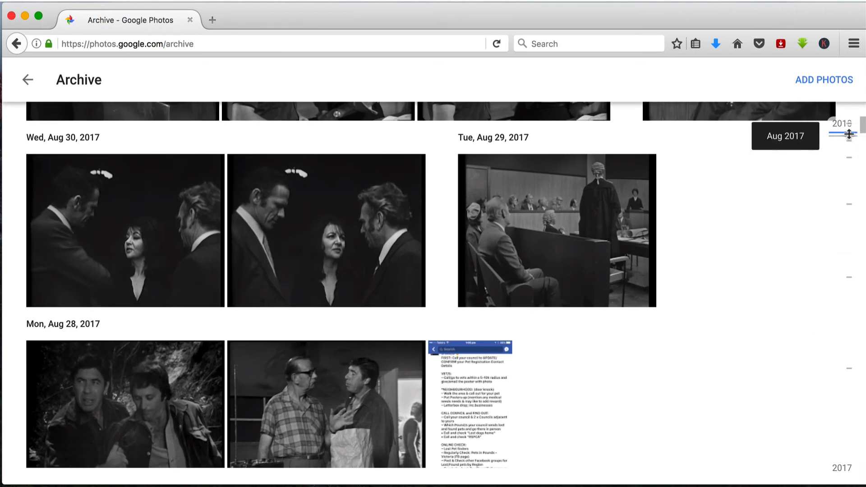
pyautogui.moveTo(848, 133); pyautogui.dragTo(849, 188)
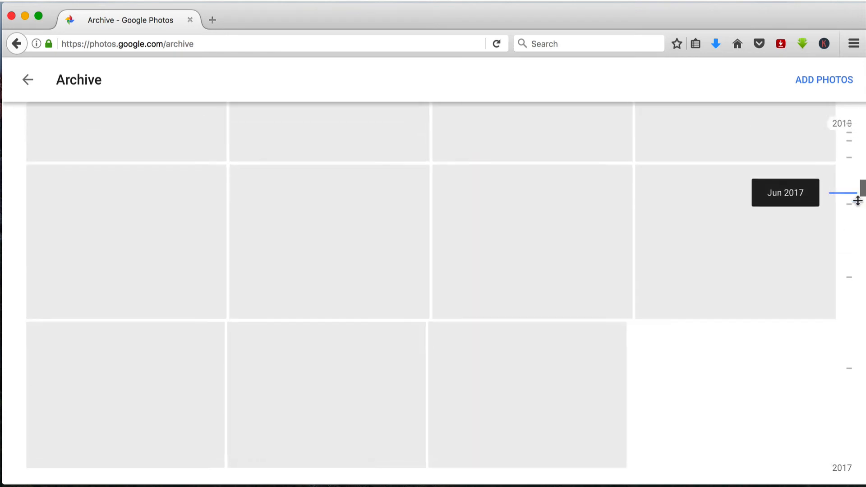
pyautogui.moveTo(860, 185); pyautogui.dragTo(859, 242)
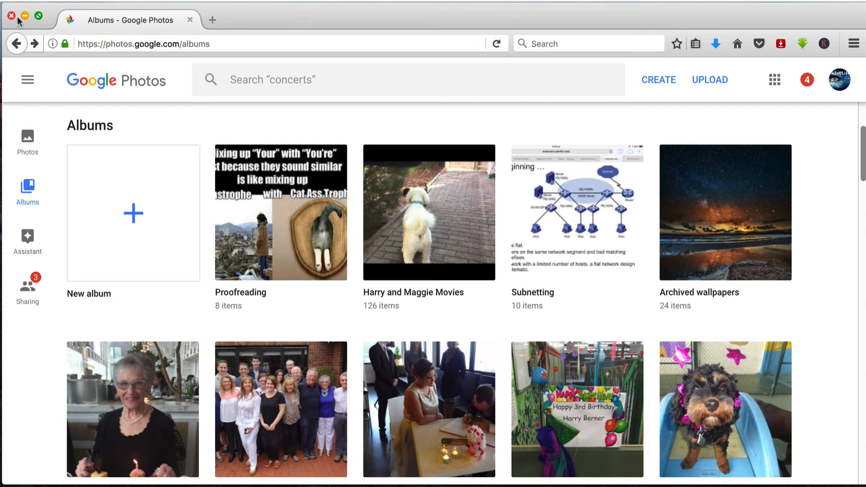
pyautogui.moveTo(66, 62)
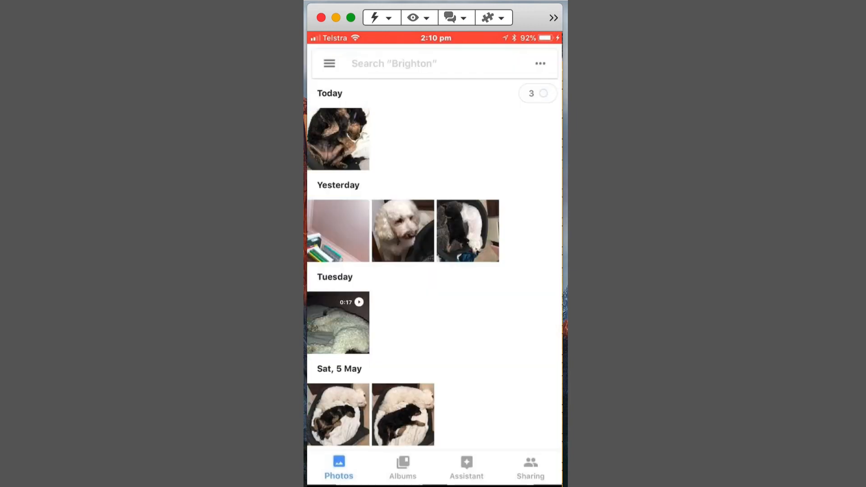
# In the iPhone app, archive the selected 25 Sep 2017 wallpapers via the ••• menu
pyautogui.scroll(-3)
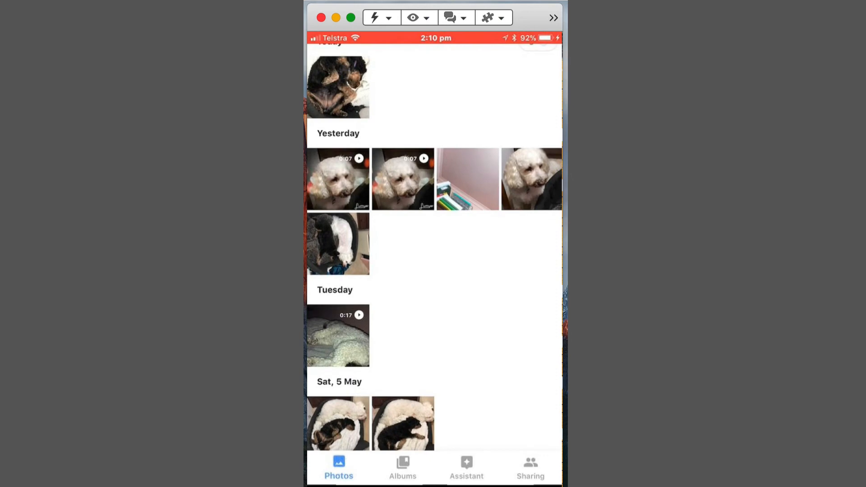
pyautogui.scroll(-3)
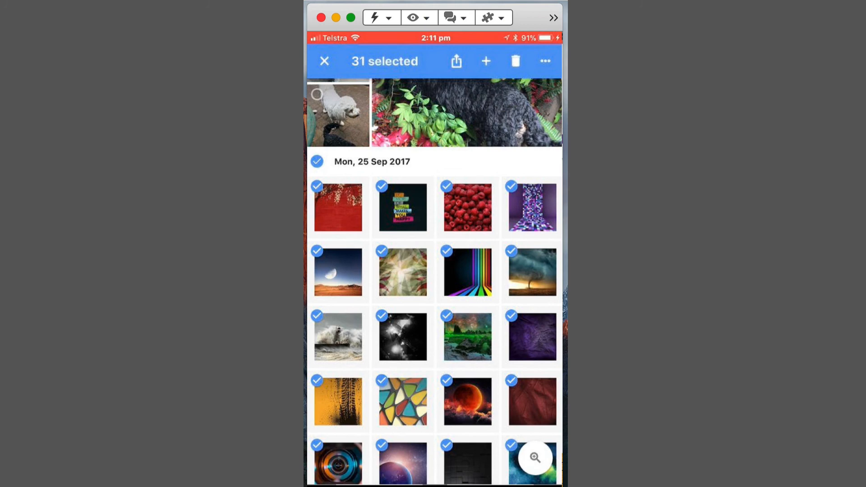
pyautogui.scroll(-3)
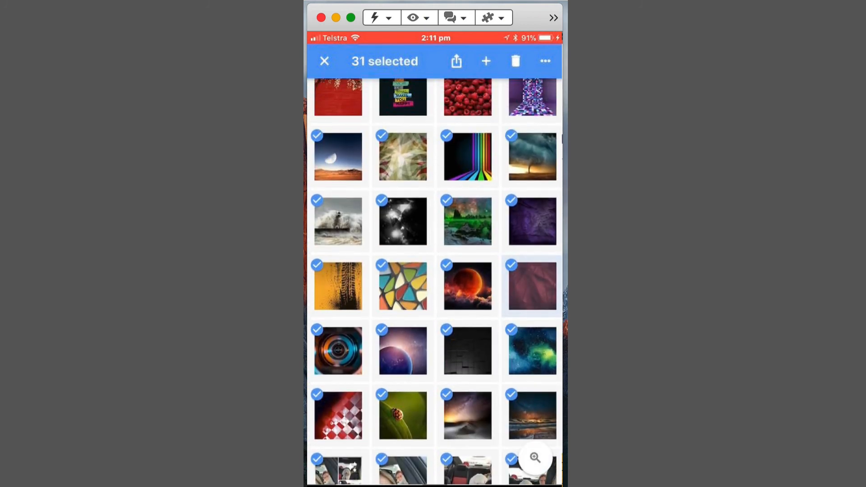
pyautogui.click(544, 60)
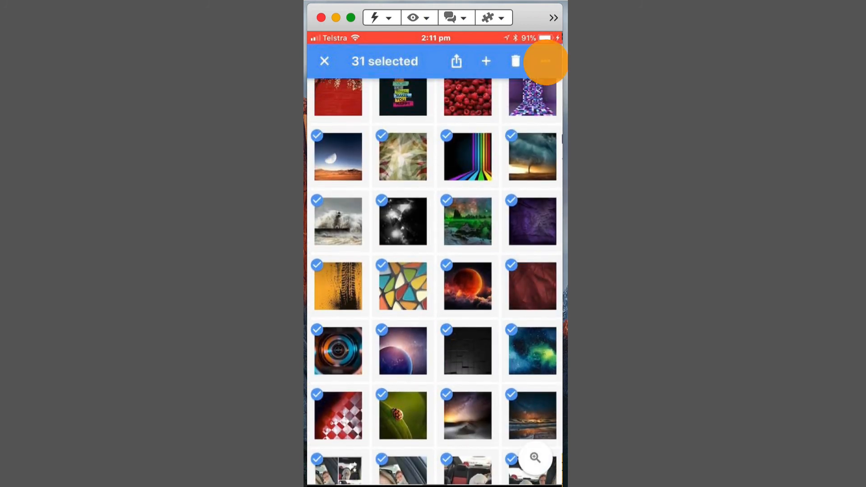
pyautogui.click(545, 61)
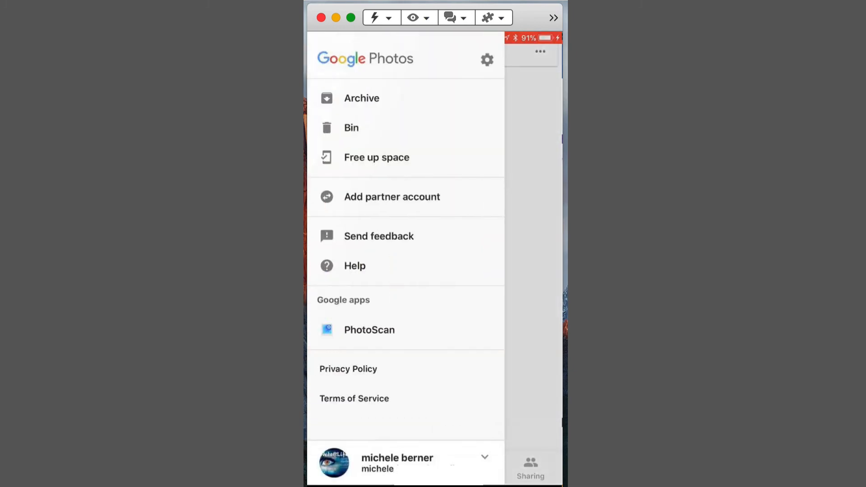
# Show the phone app's Archive and scroll through the archived screenshots and film stills
pyautogui.click(361, 97)
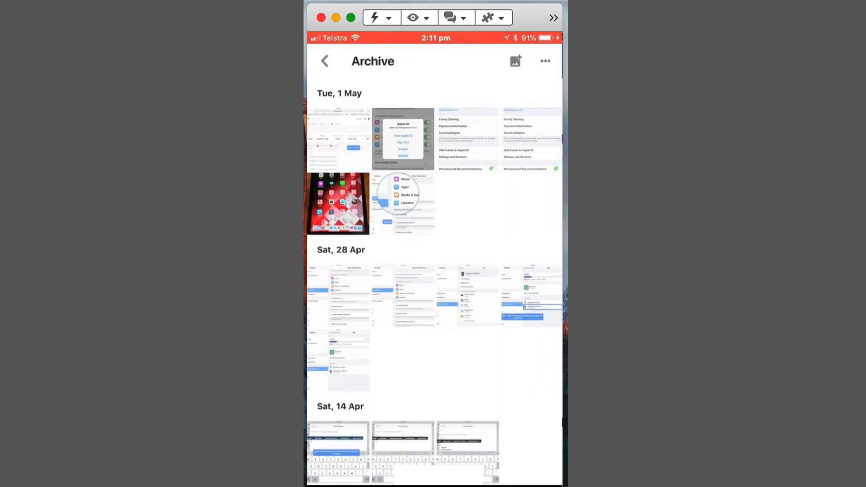
pyautogui.scroll(-3)
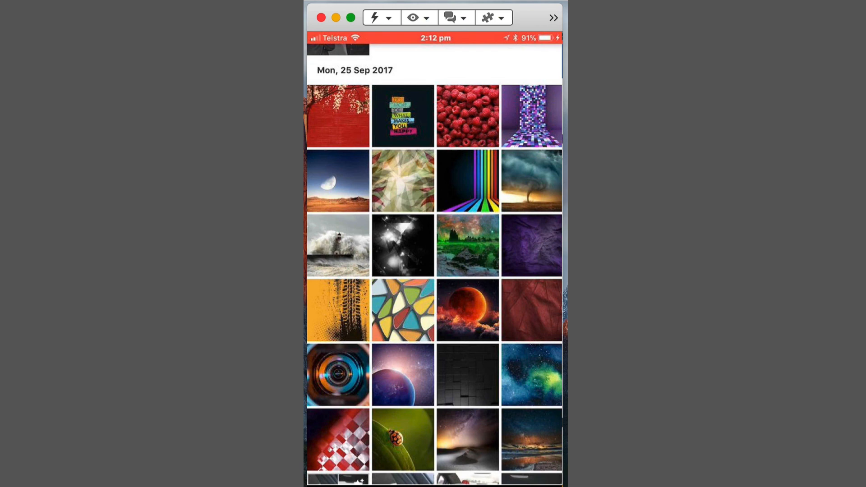
pyautogui.click(467, 309)
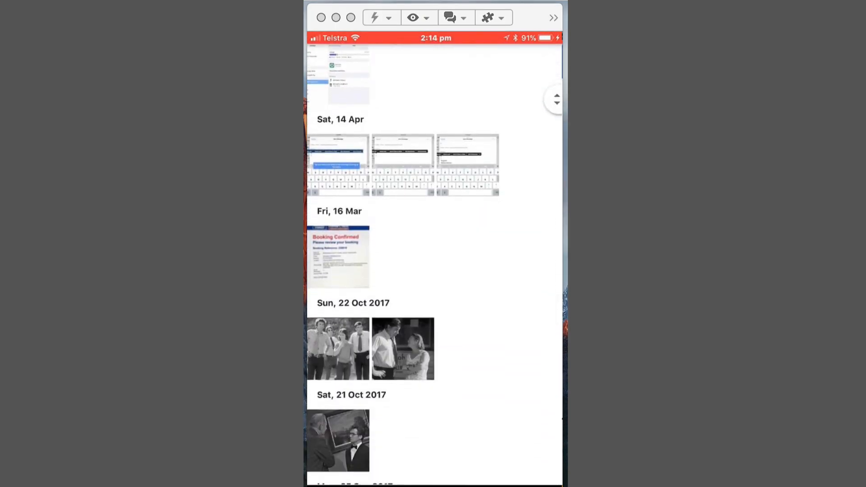
# Select the 28 Aug 2017 lost-pet checklist screenshot and request its deletion with the trash icon
pyautogui.scroll(-3)
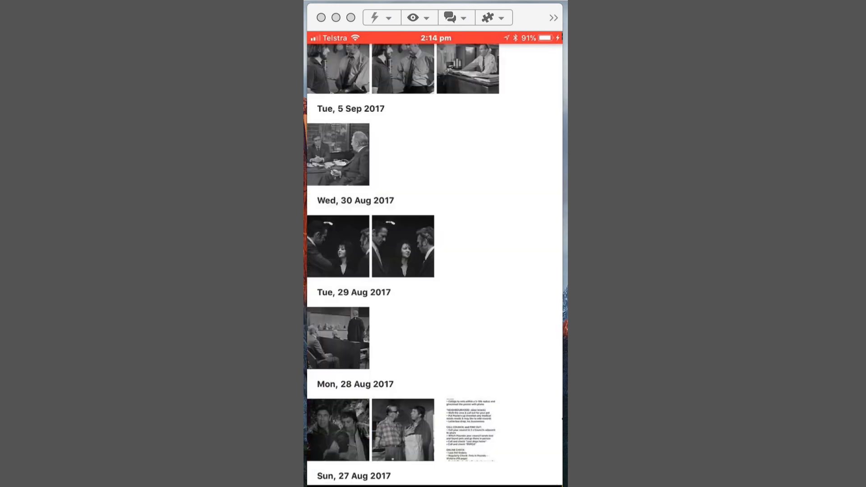
pyautogui.scroll(-3)
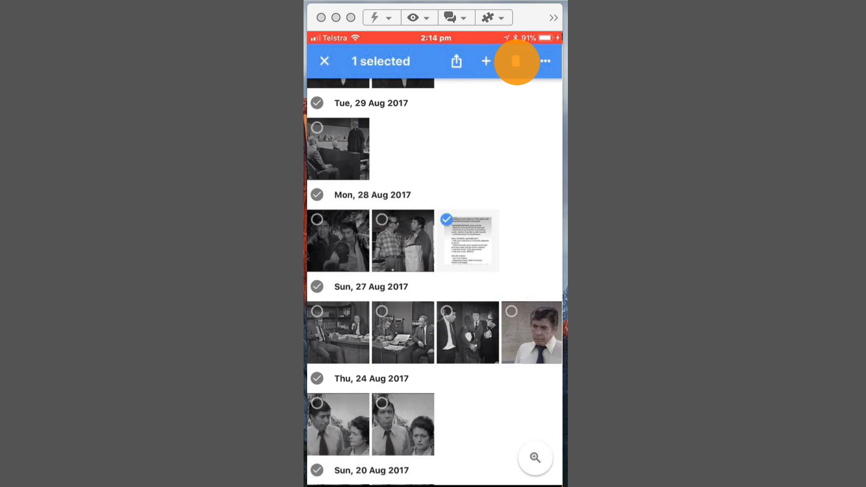
pyautogui.click(515, 60)
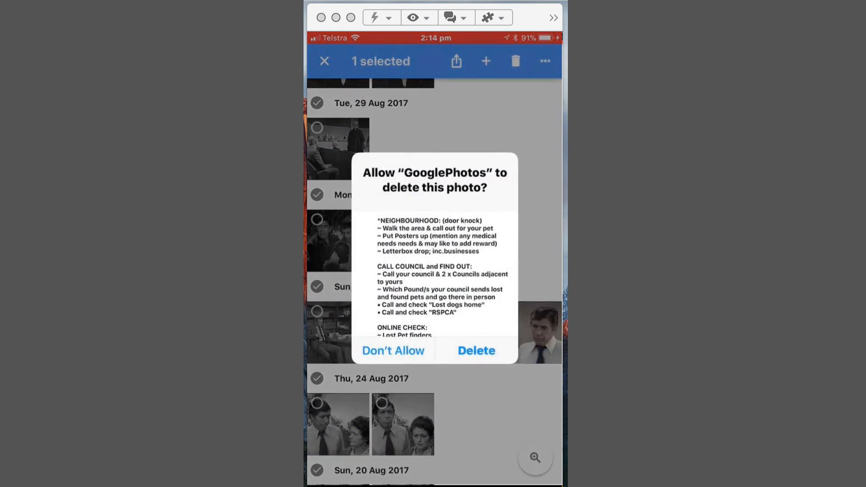